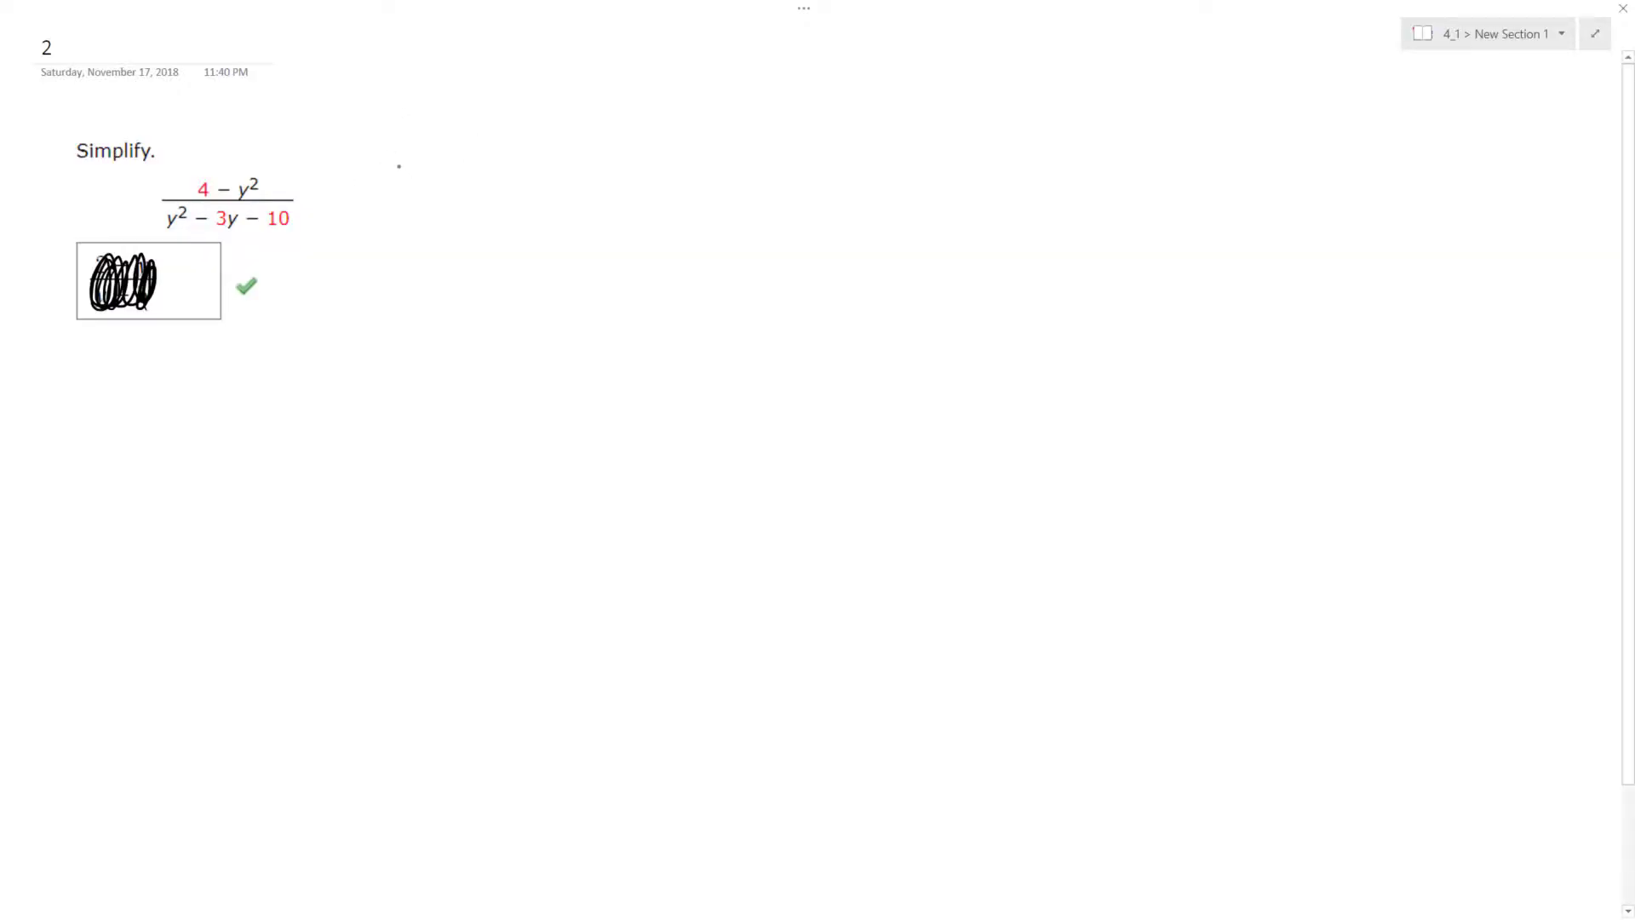
Handwrite the factored numerator (2−y)(2+y) to the right of the problem
drag(410, 162, 401, 208)
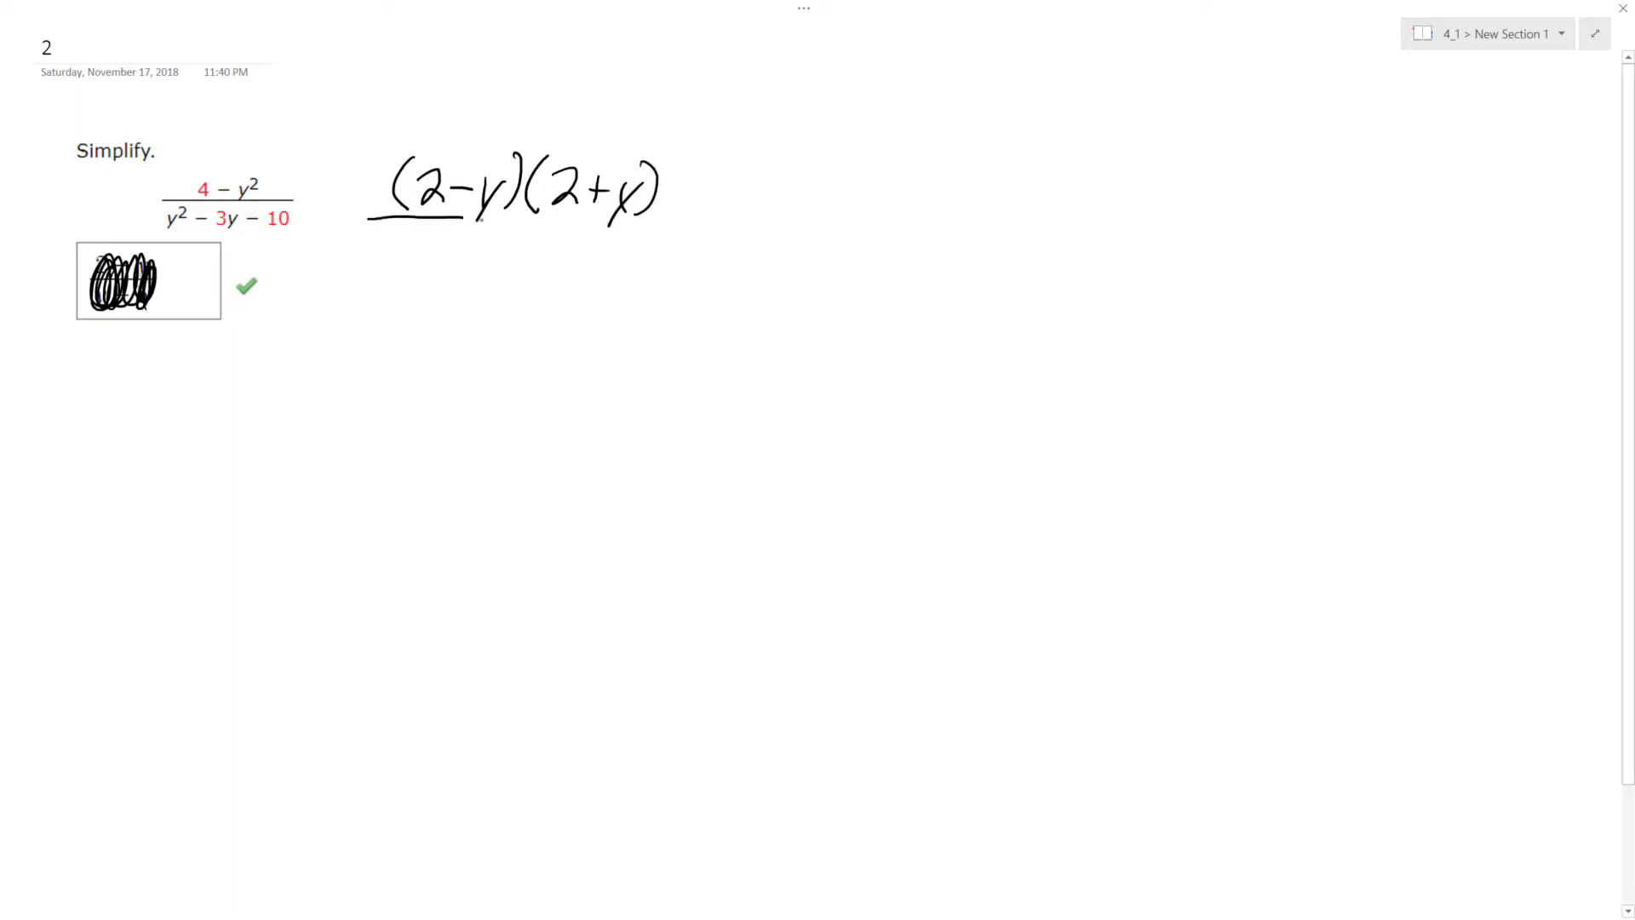
Extend the fraction bar, write (y−5)(y+2) below it, and strike the common factor
drag(369, 221, 698, 223)
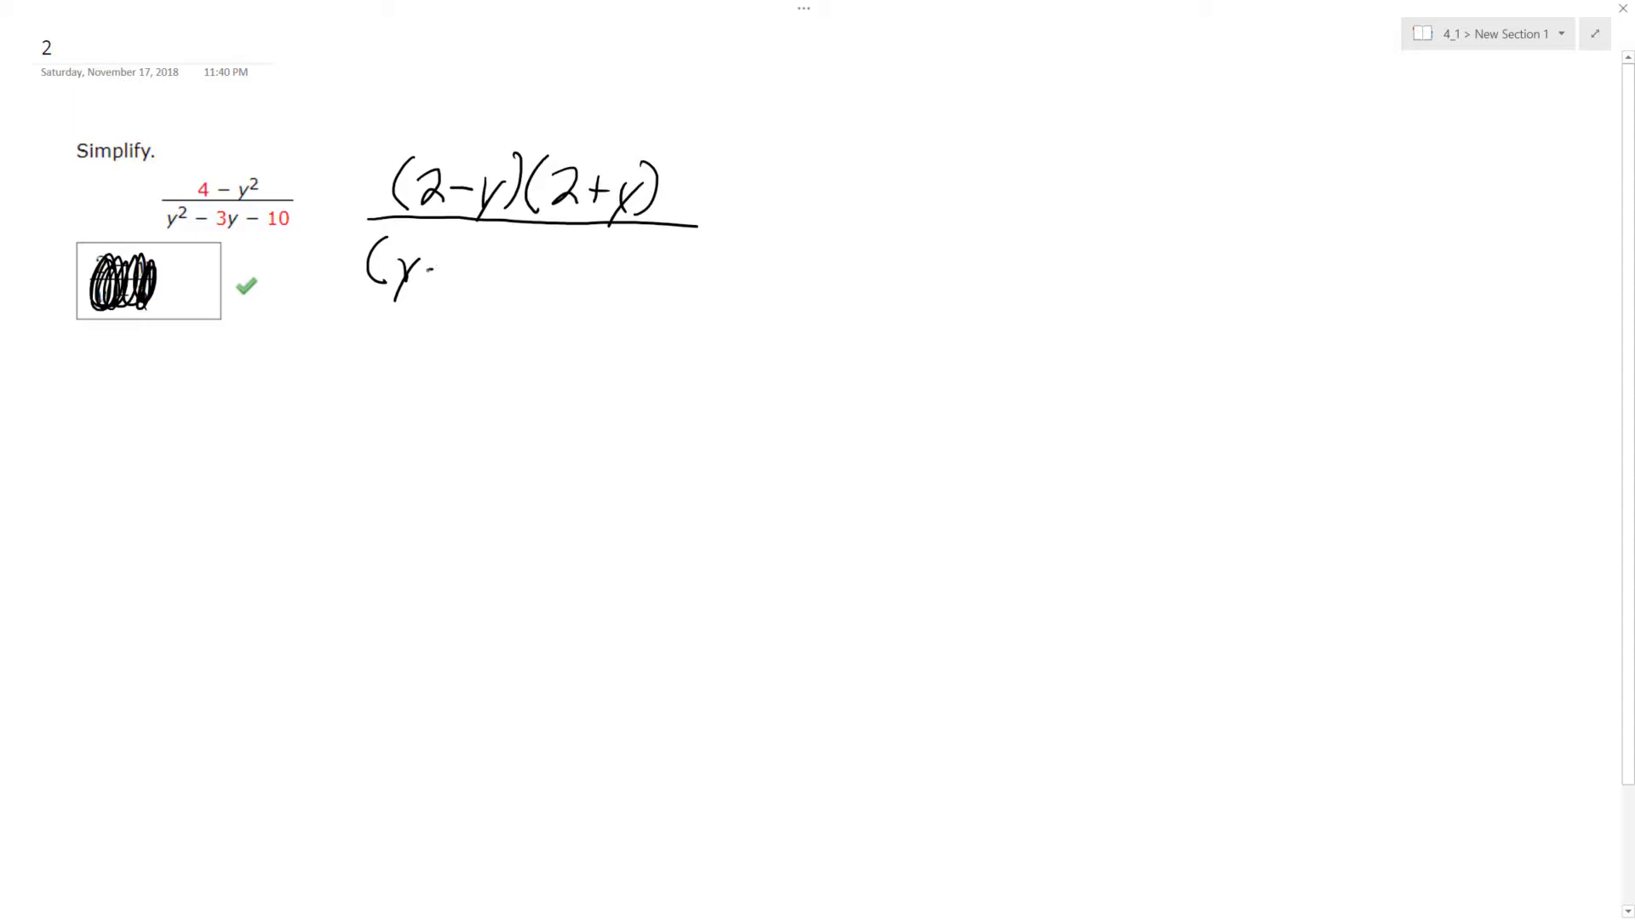
drag(438, 266, 490, 261)
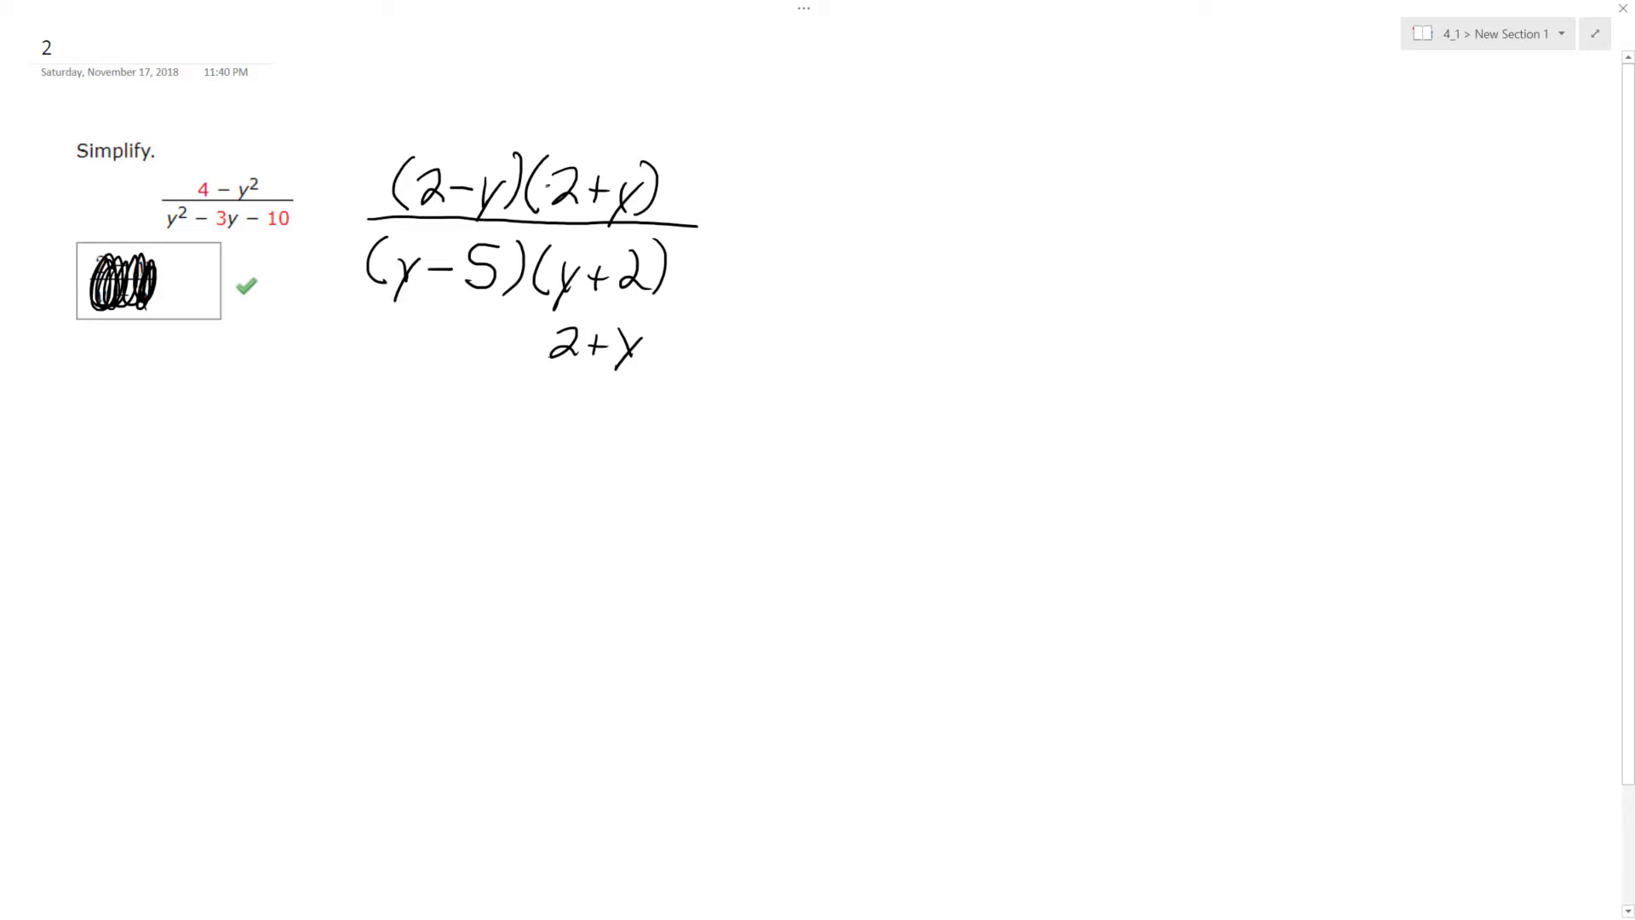
drag(531, 296, 657, 265)
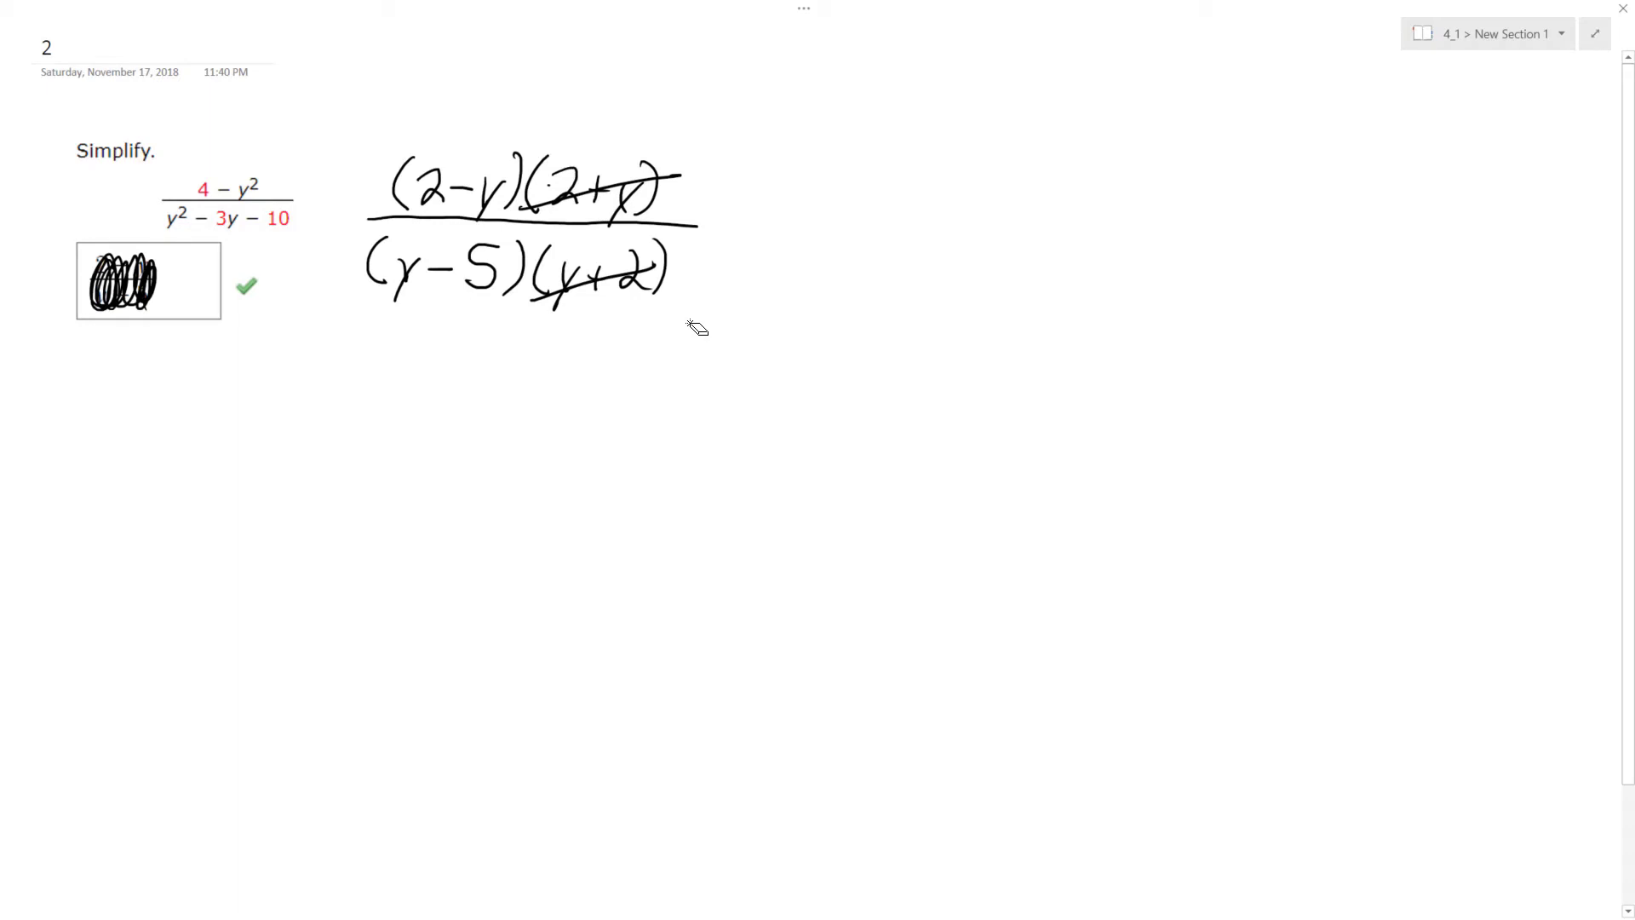
Begin the simplified result below, handwriting "2 −"
drag(375, 417, 448, 458)
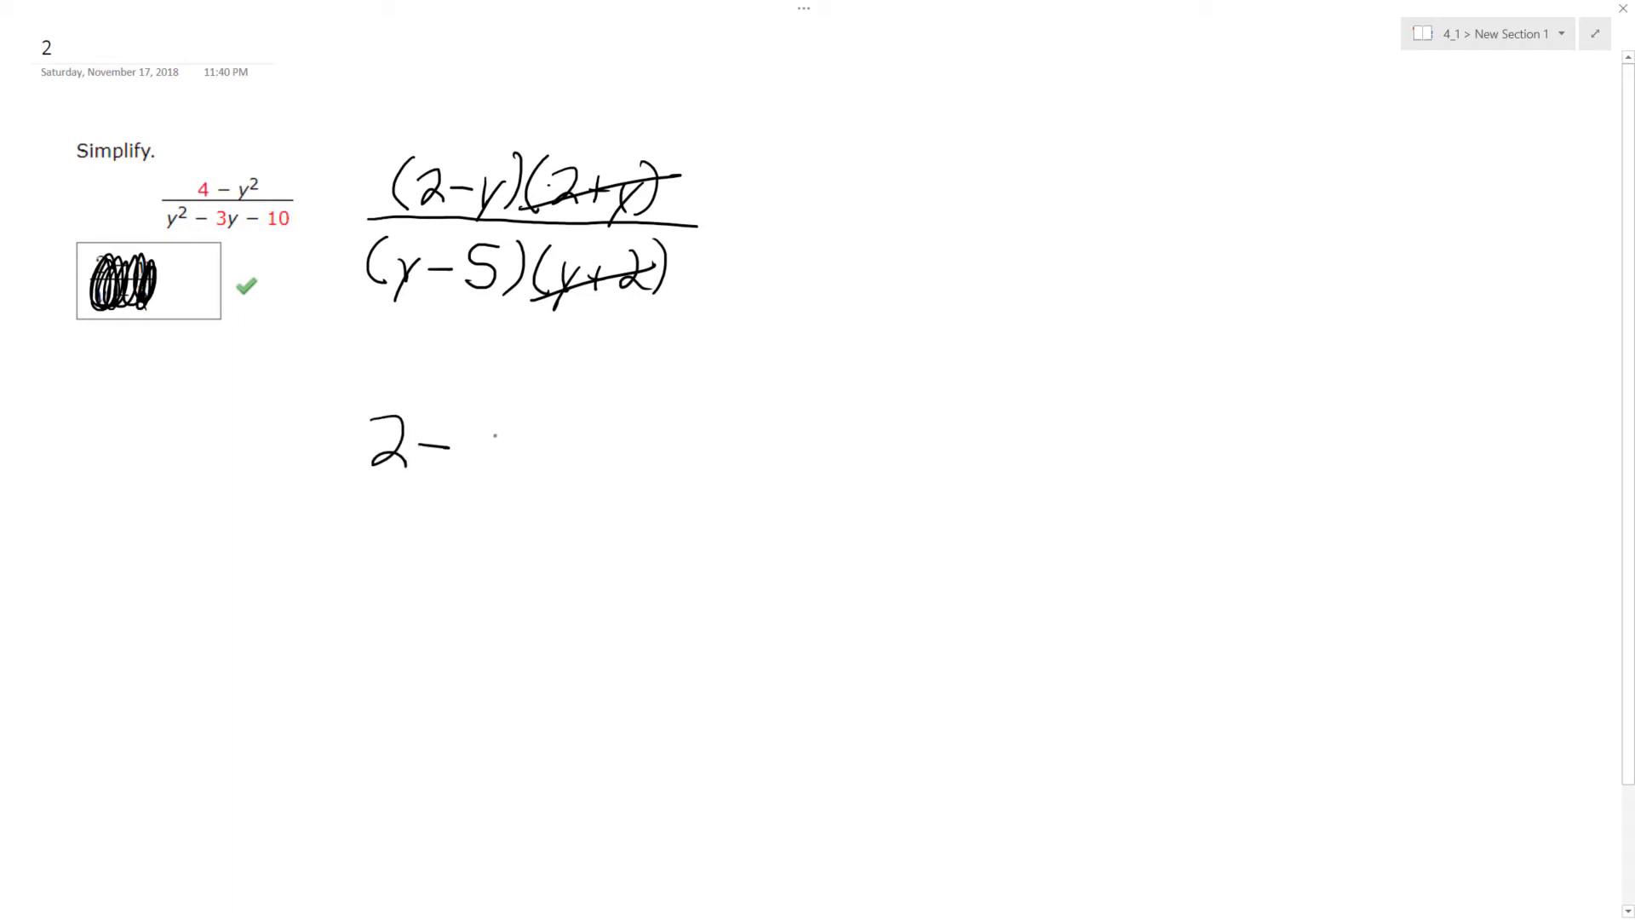